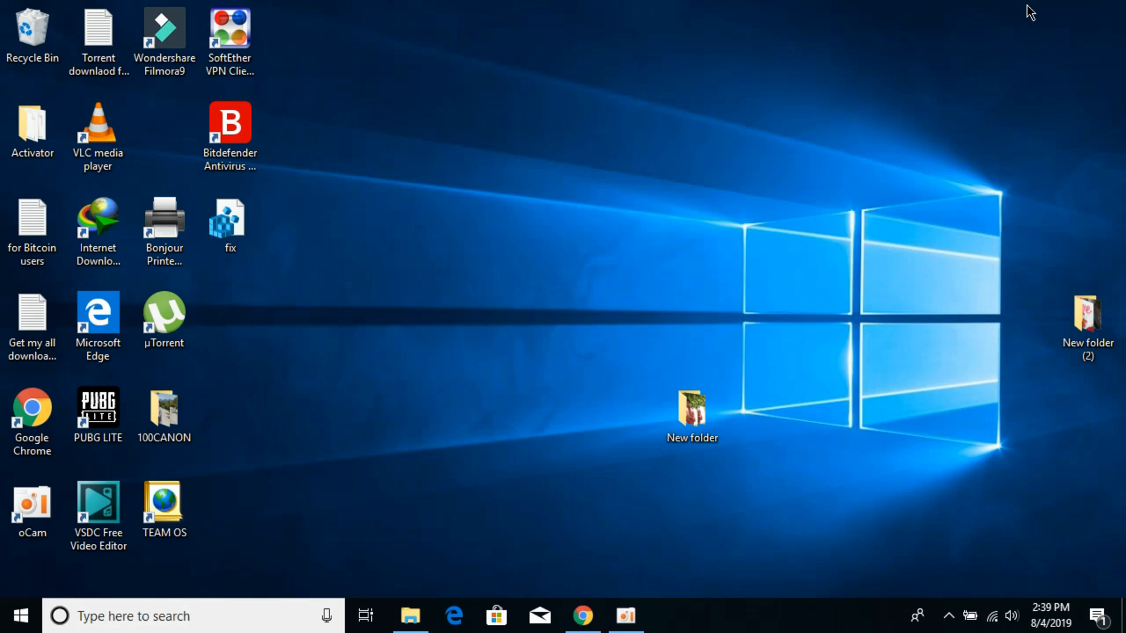
{"action": "mouse_move", "coordinate": [456, 269]}
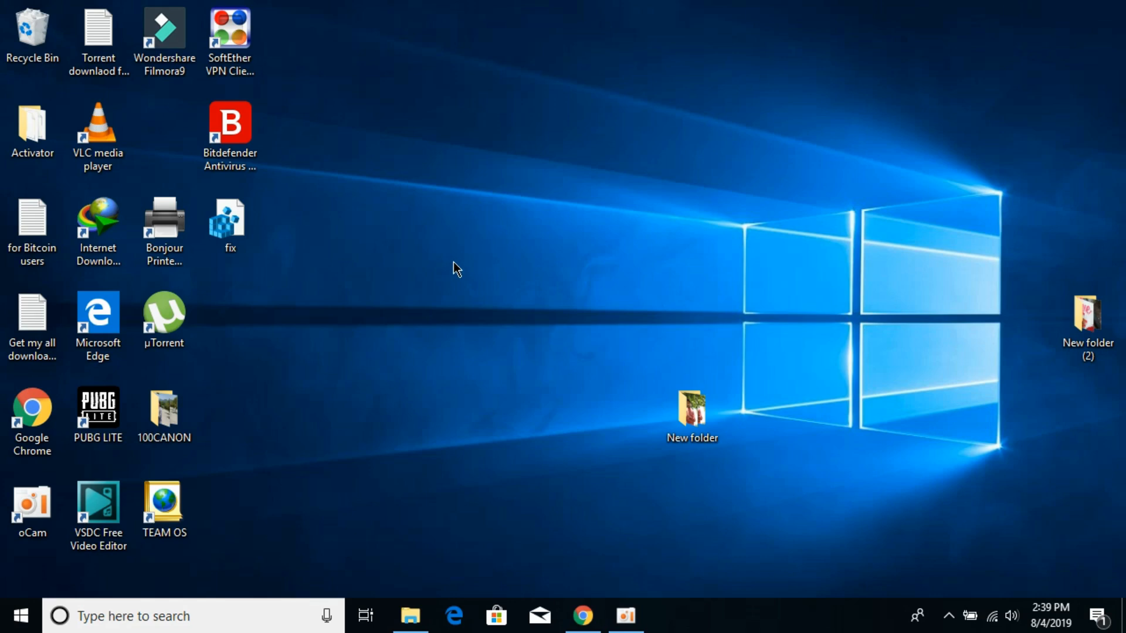
{"action": "mouse_move", "coordinate": [34, 595]}
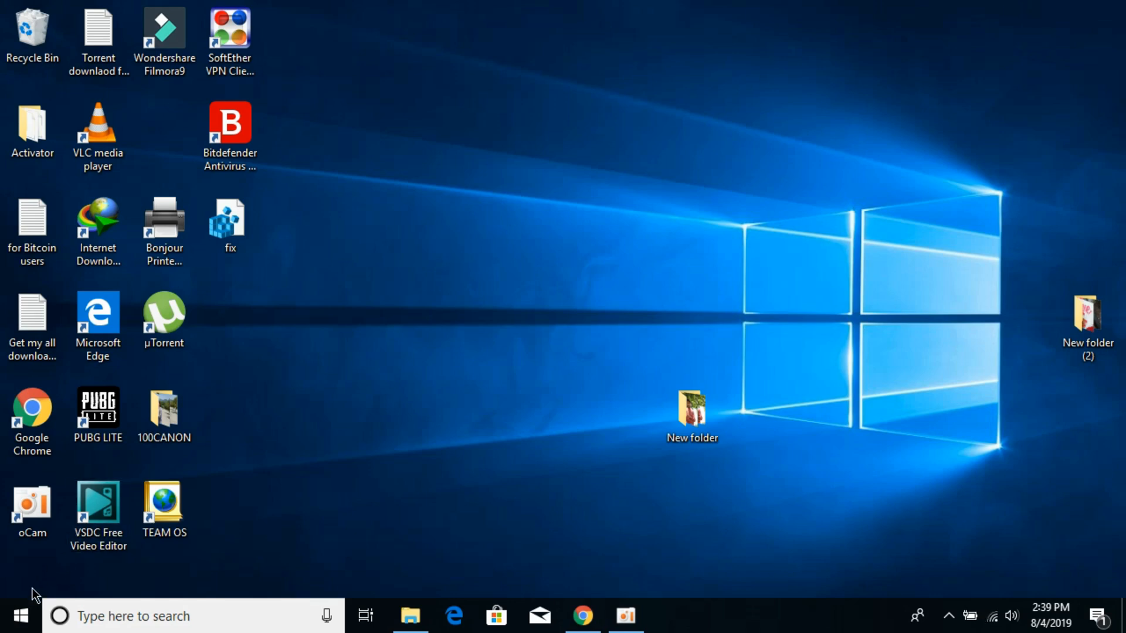
- Launch dxdiag from Start and confirm DirectX 12 is installed
{"action": "left_click", "coordinate": [19, 615]}
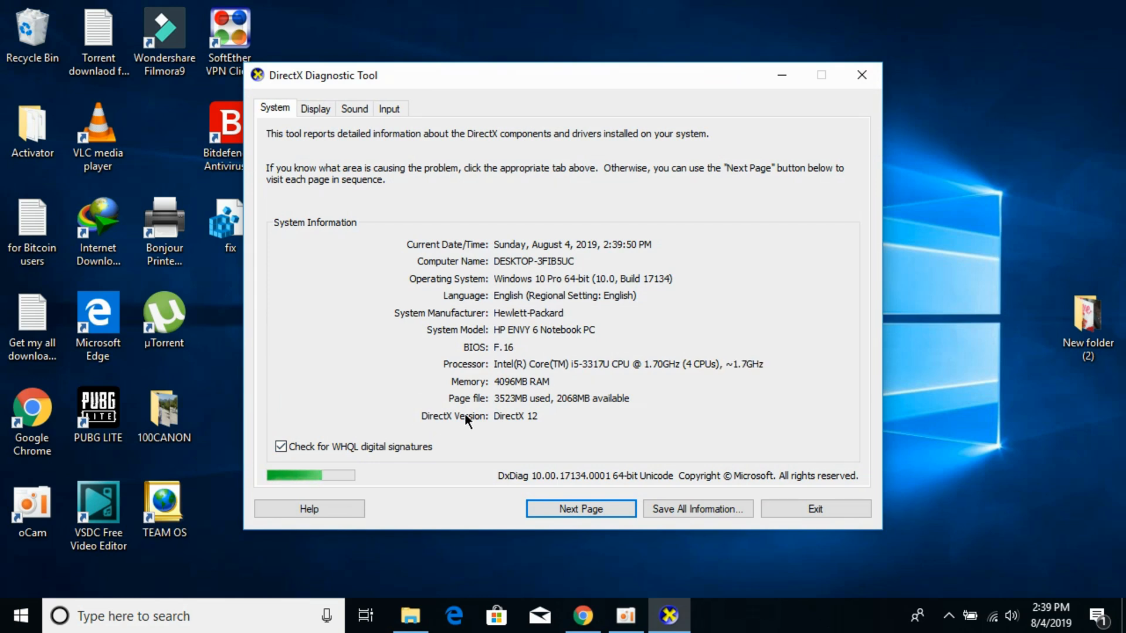
{"action": "mouse_move", "coordinate": [520, 423]}
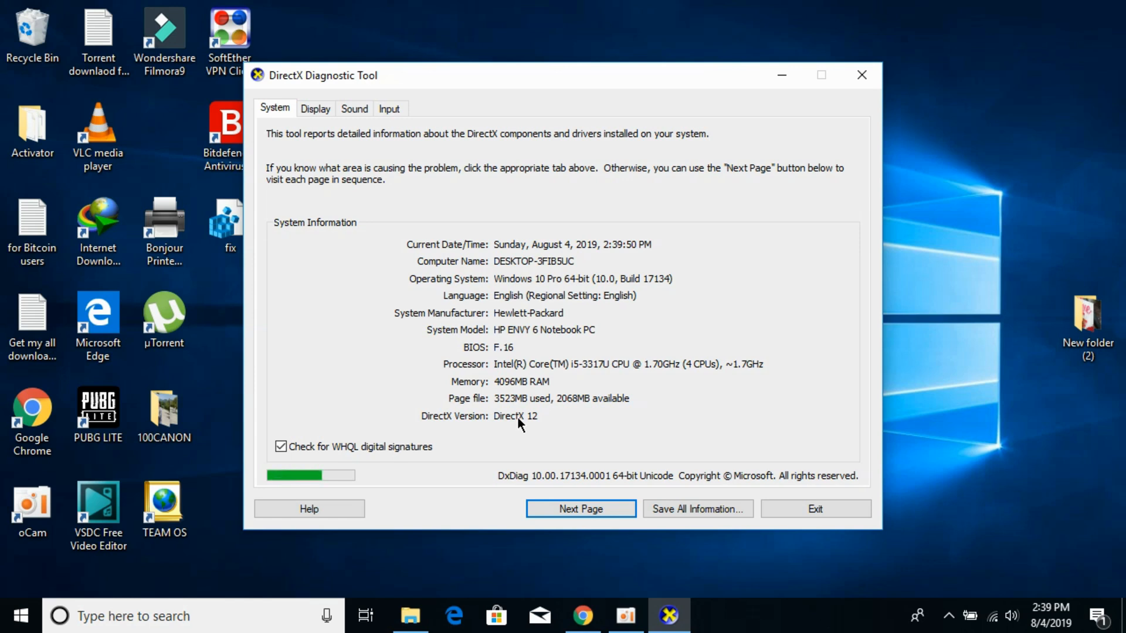
{"action": "mouse_move", "coordinate": [547, 424]}
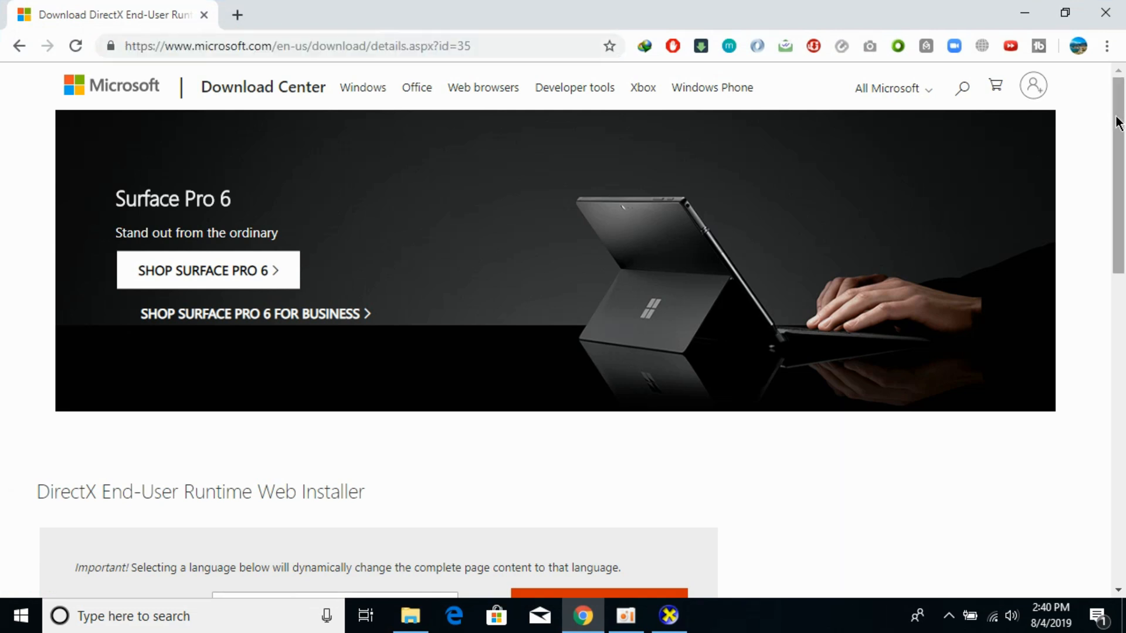
- Download the DirectX End-User Runtime Web Installer (dxwebsetup.exe) from its Download Center page
{"action": "scroll", "scroll_direction": "down", "scroll_amount": 3}
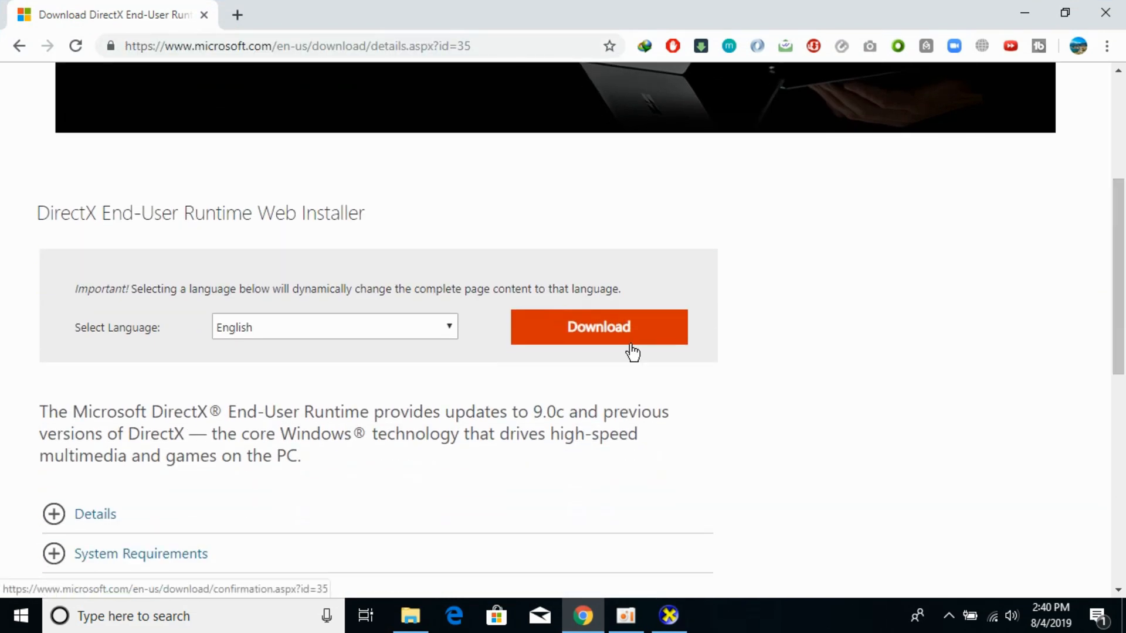
{"action": "left_click", "coordinate": [598, 326]}
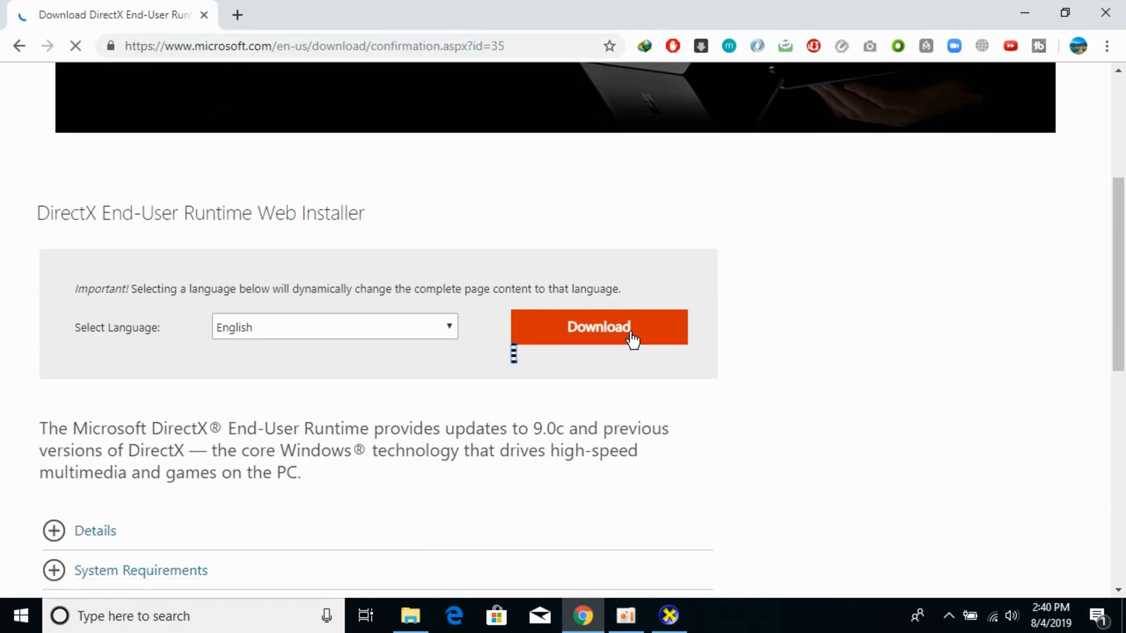
{"action": "left_click", "coordinate": [598, 326]}
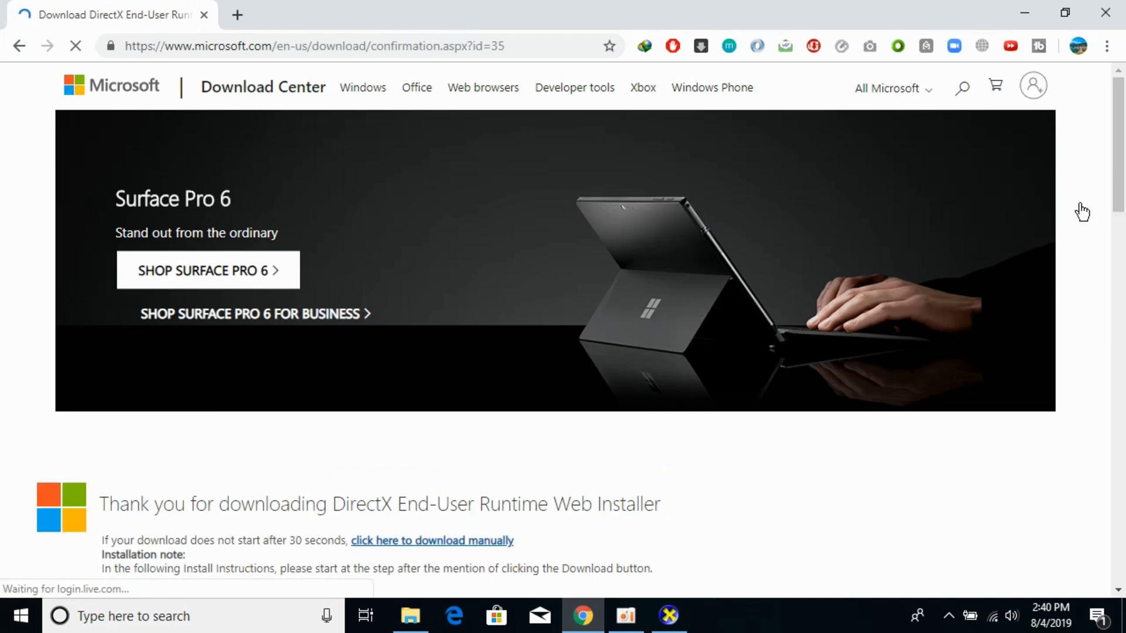
{"action": "scroll", "scroll_direction": "down", "scroll_amount": 3}
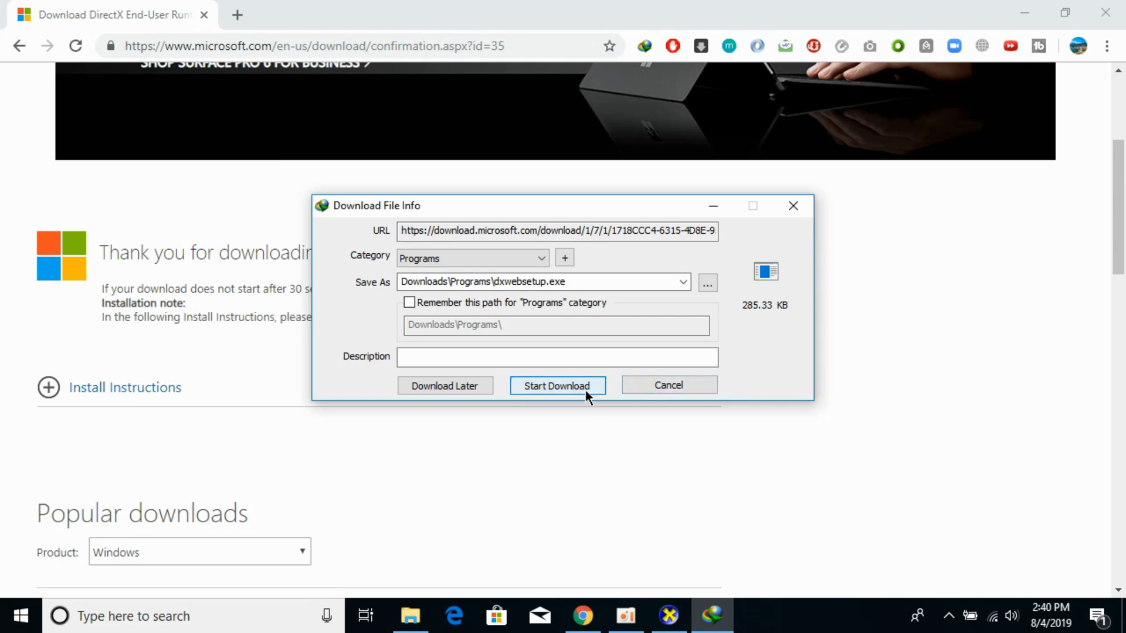
- Start the dxwebsetup.exe download in Internet Download Manager and run the installer
{"action": "left_click", "coordinate": [557, 385]}
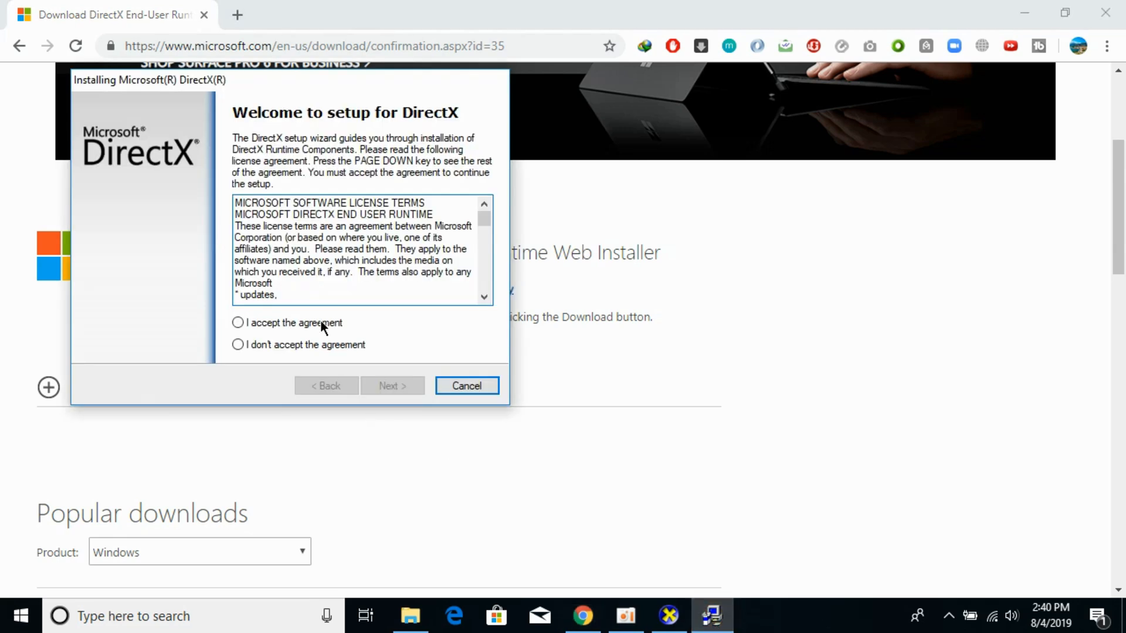
- Accept the DirectX license, decline the Bing Bar, and begin installing runtime components
{"action": "left_click", "coordinate": [237, 323]}
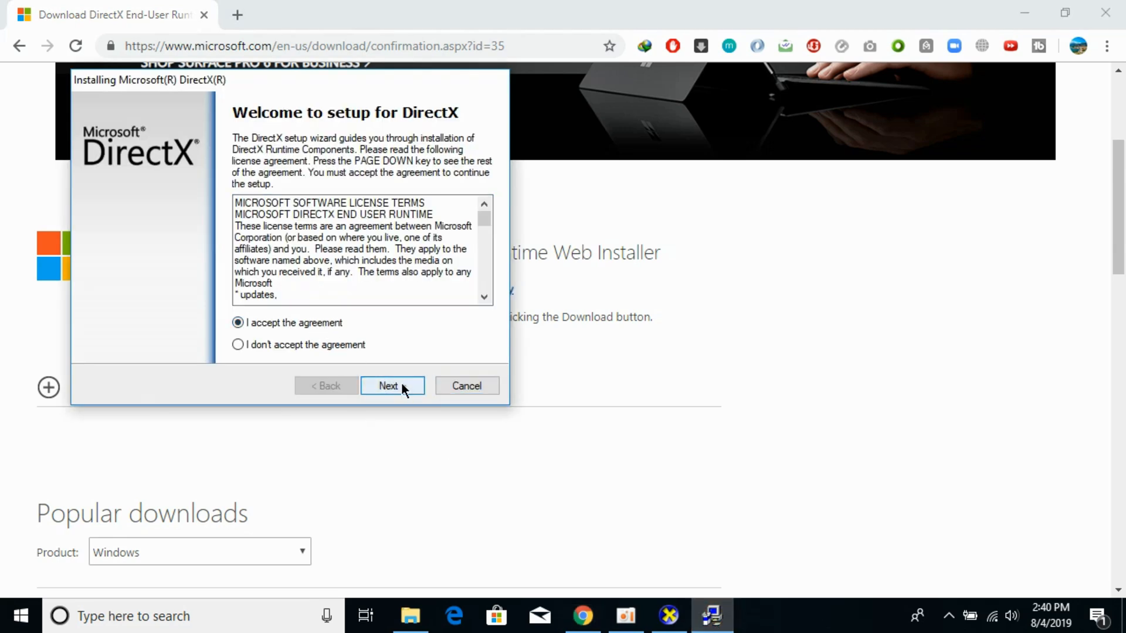
{"action": "left_click", "coordinate": [392, 386]}
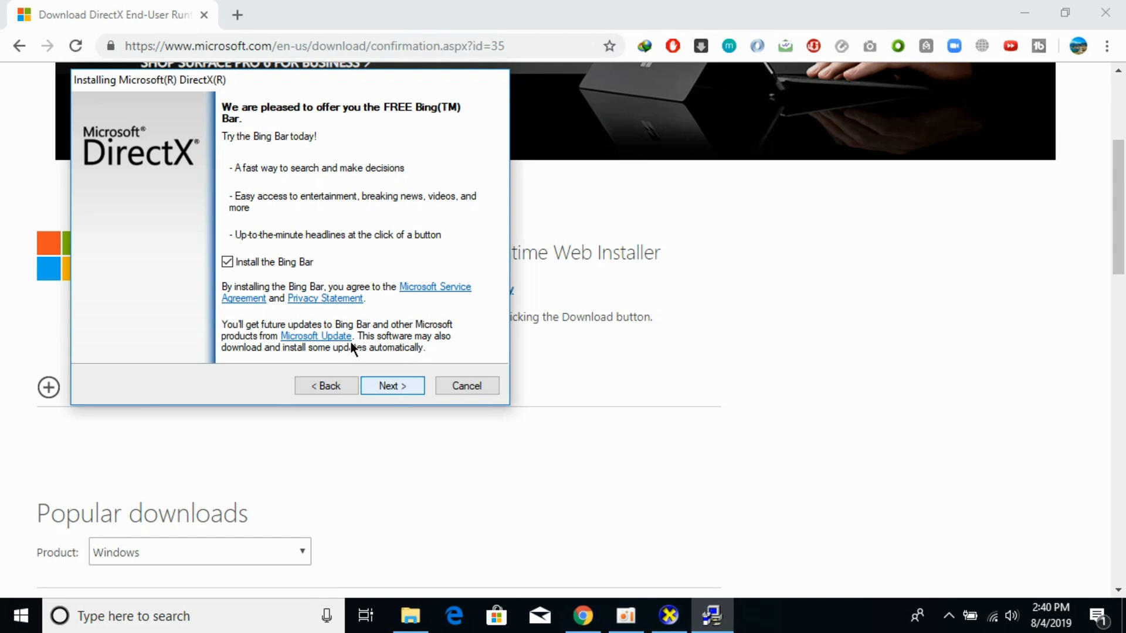
{"action": "left_click", "coordinate": [227, 261]}
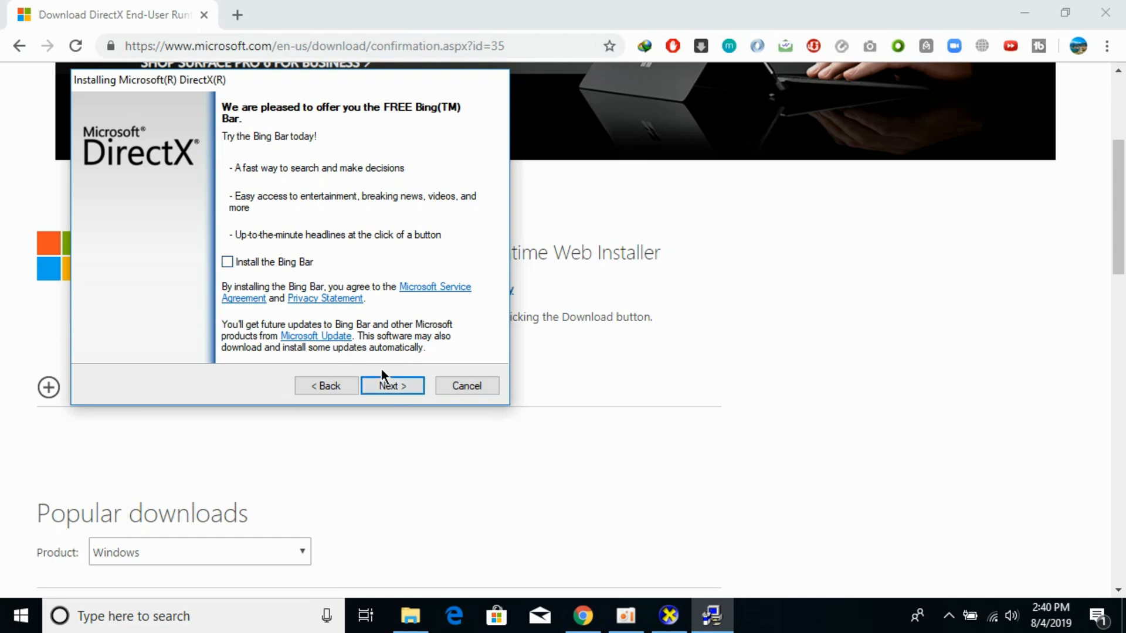
{"action": "left_click", "coordinate": [391, 386]}
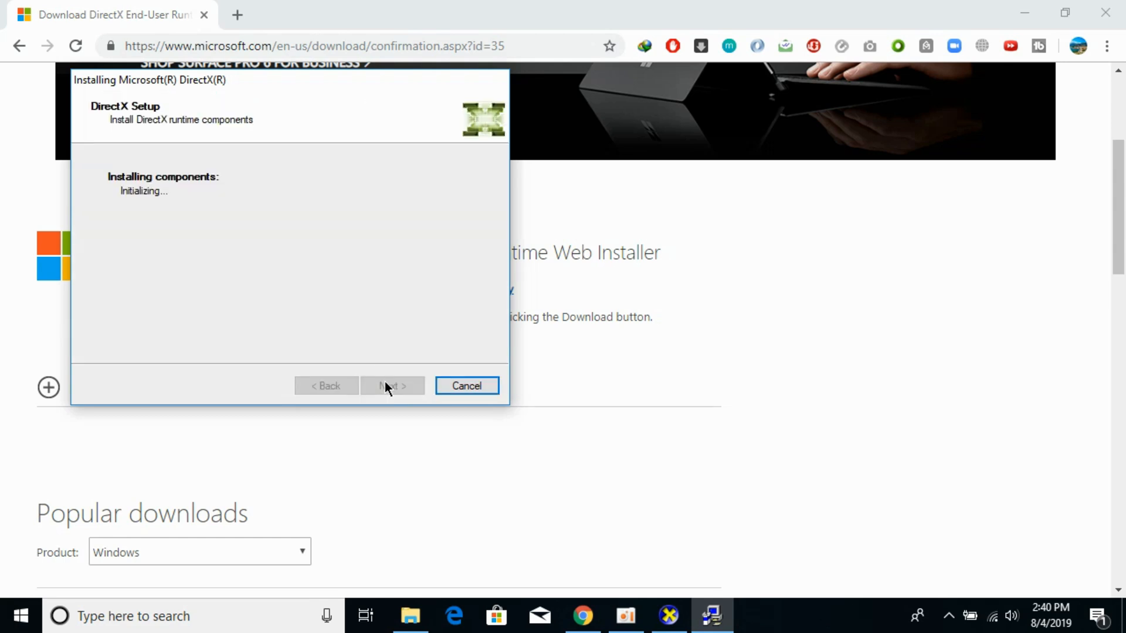